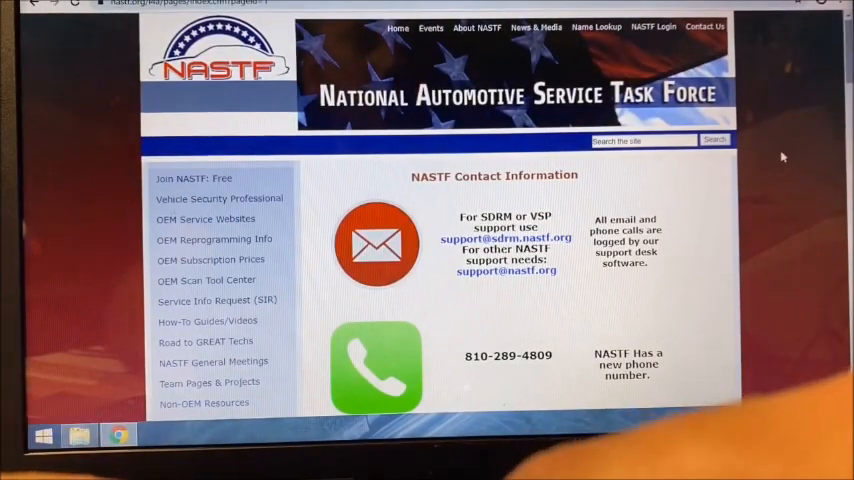
Open NASTF's OEM Service Websites list and scroll down to the Toyota entry.
{"action": "scroll", "scroll_direction": "down", "scroll_amount": 3}
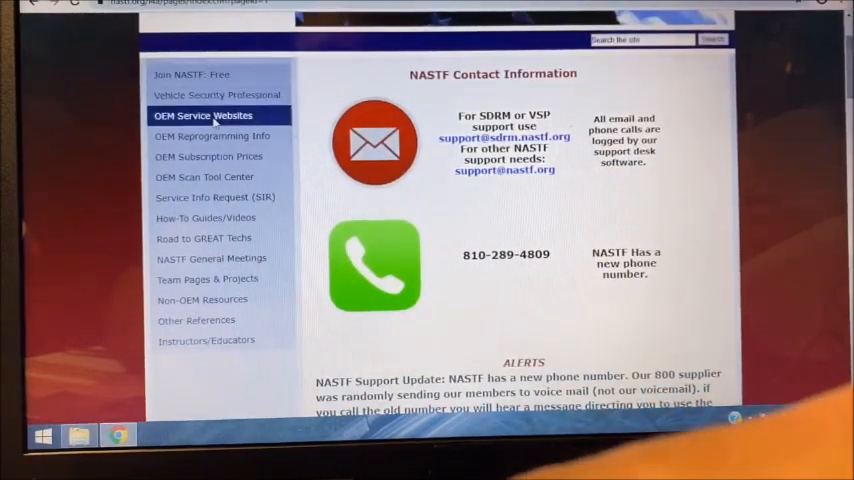
{"action": "left_click", "coordinate": [203, 115]}
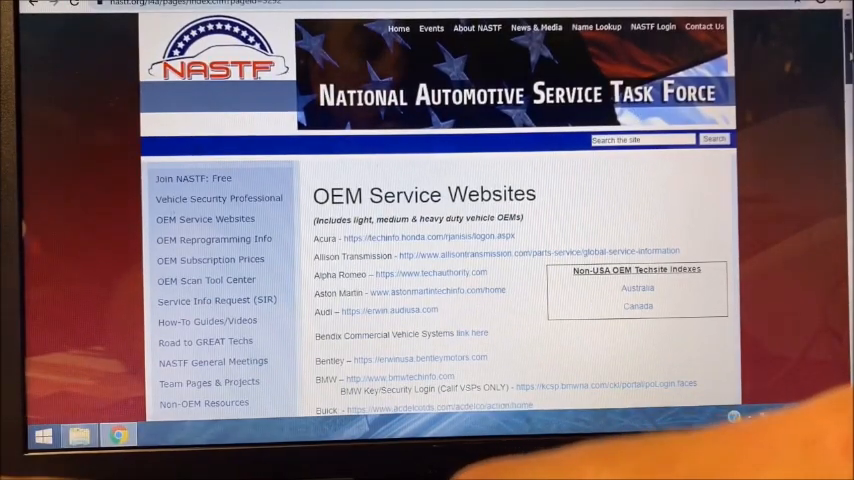
{"action": "scroll", "scroll_direction": "down", "scroll_amount": 3}
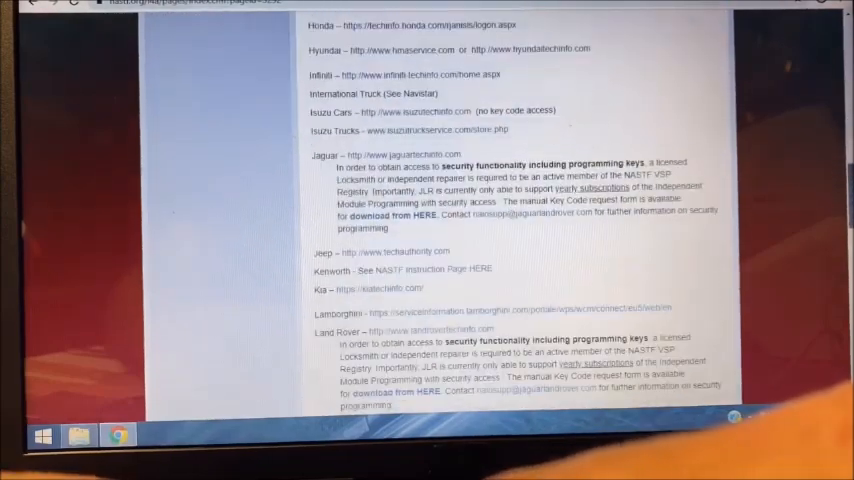
{"action": "scroll", "scroll_direction": "down", "scroll_amount": 3}
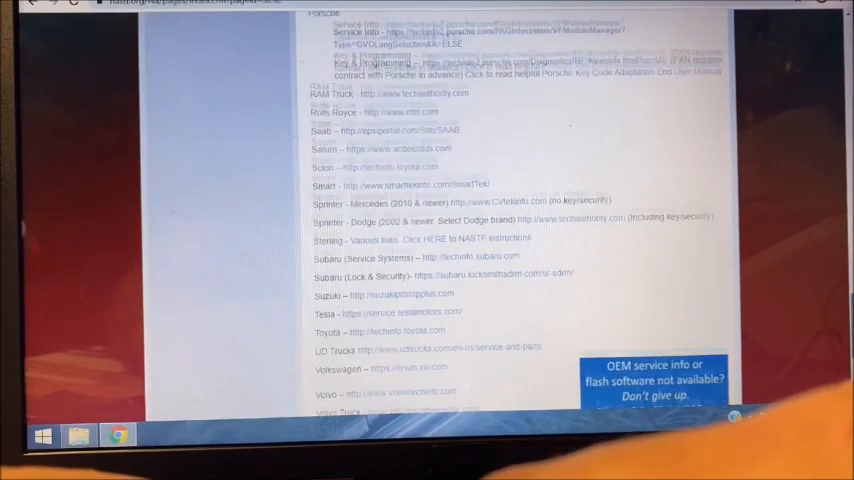
{"action": "scroll", "scroll_direction": "down", "scroll_amount": 3}
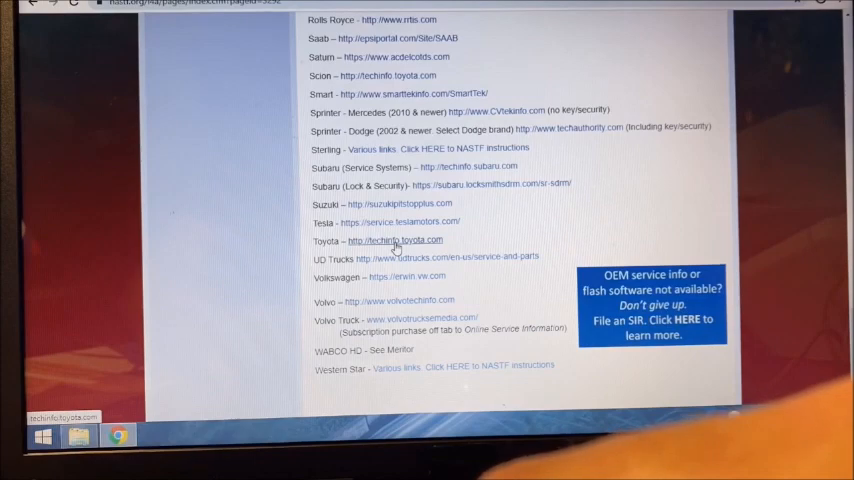
Follow the techinfo.toyota.com link to the Toyota TIS home page.
{"action": "left_click", "coordinate": [390, 240]}
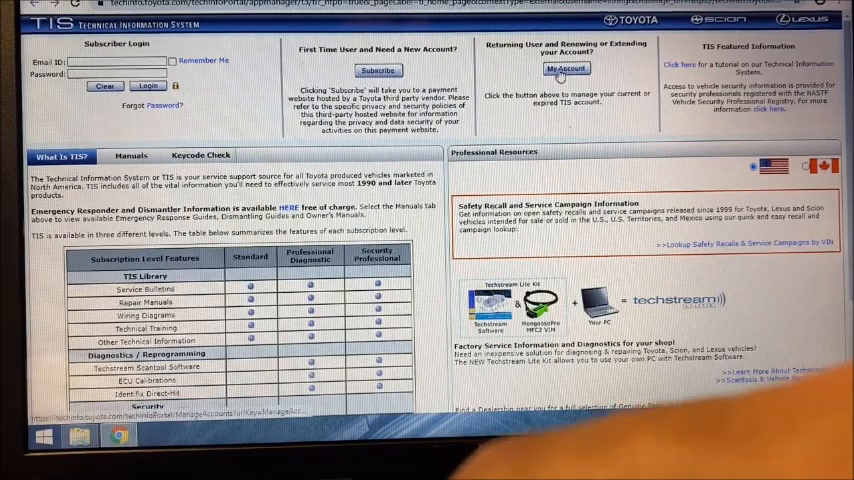
{"action": "left_click", "coordinate": [566, 68]}
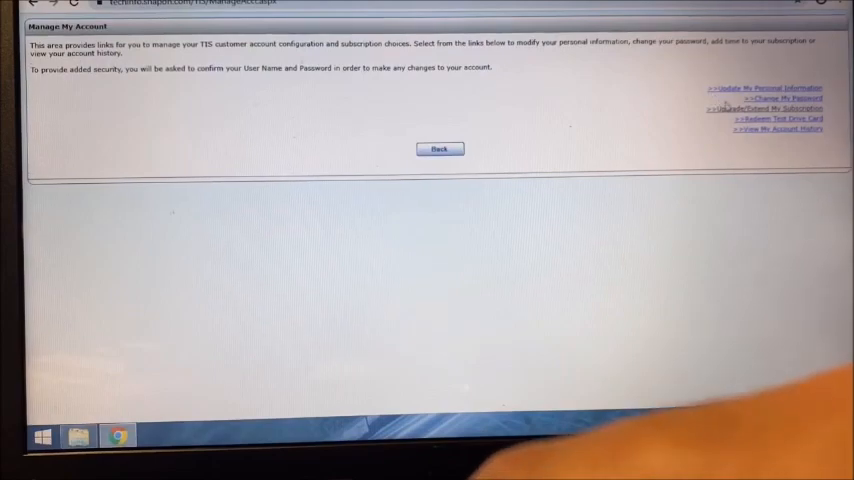
{"action": "left_click", "coordinate": [775, 108]}
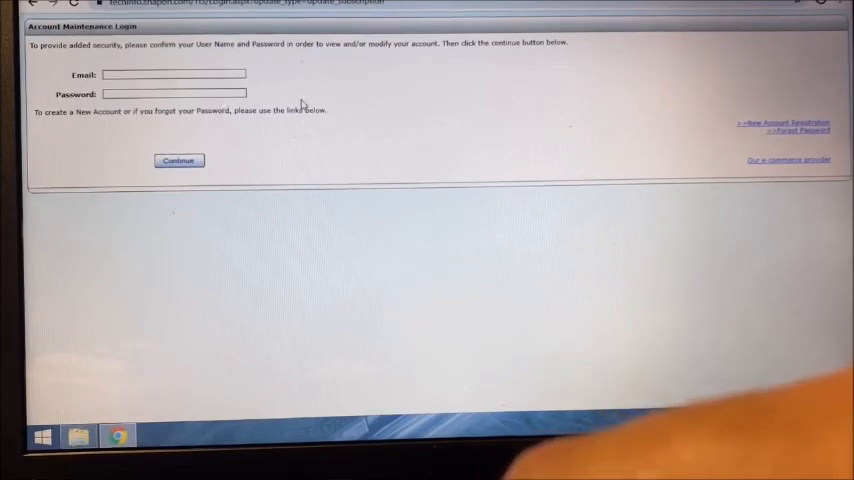
{"action": "left_click", "coordinate": [178, 160]}
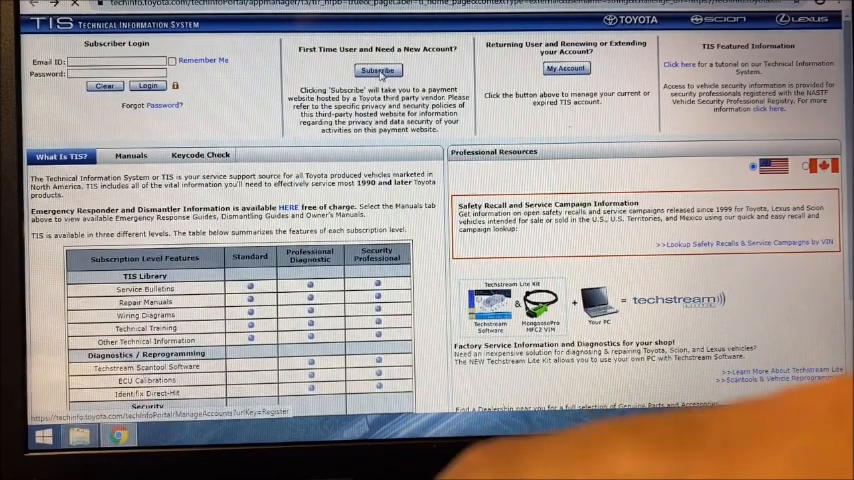
Start a new TIS subscription to reach the How To Subscribe pricing table.
{"action": "left_click", "coordinate": [377, 70]}
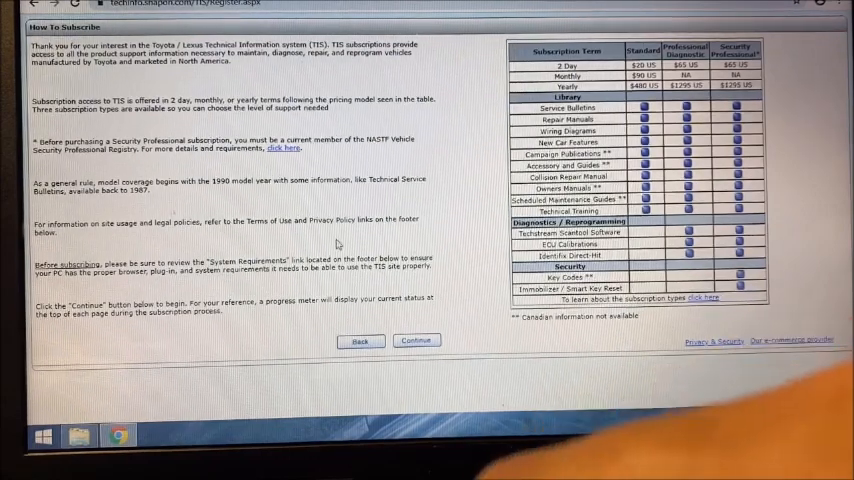
{"action": "left_click", "coordinate": [416, 341]}
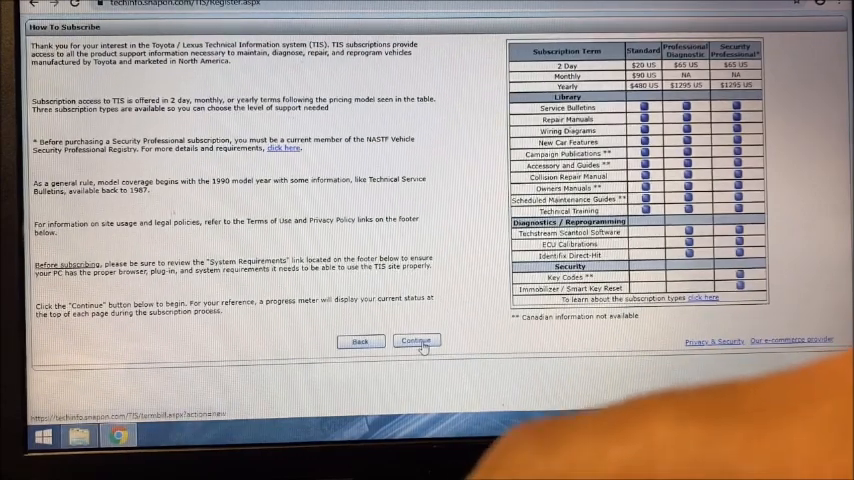
Order a Security Professional subscription with a 2 Day term and quantity 1 ($65.00).
{"action": "left_click", "coordinate": [416, 341]}
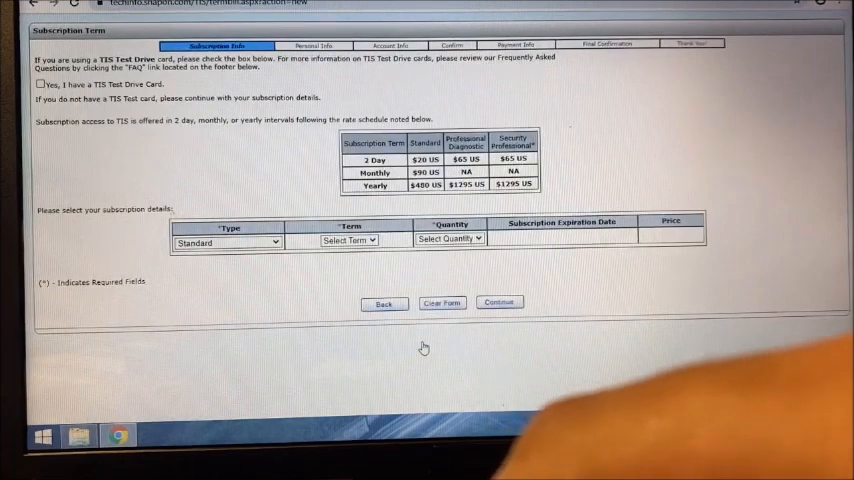
{"action": "mouse_move", "coordinate": [411, 341]}
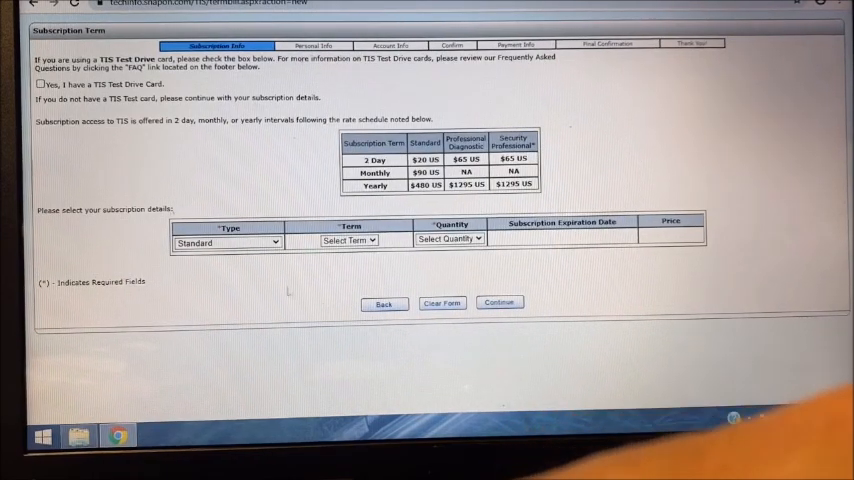
{"action": "mouse_move", "coordinate": [278, 288]}
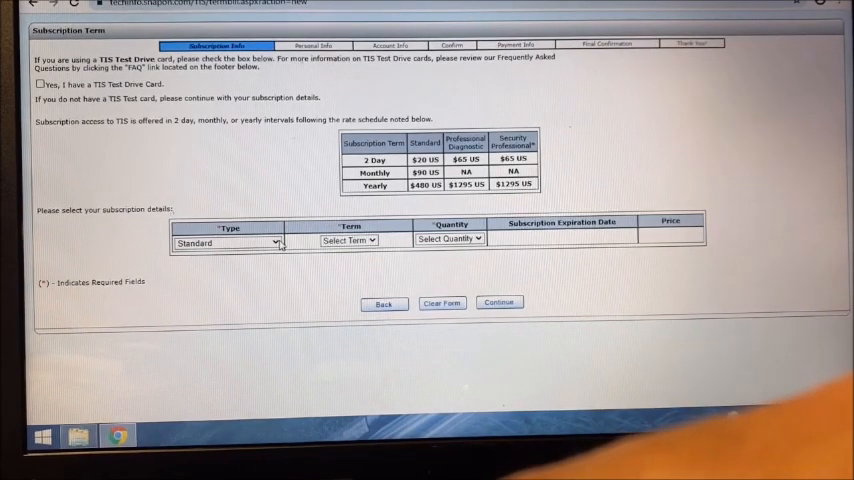
{"action": "left_click", "coordinate": [228, 242]}
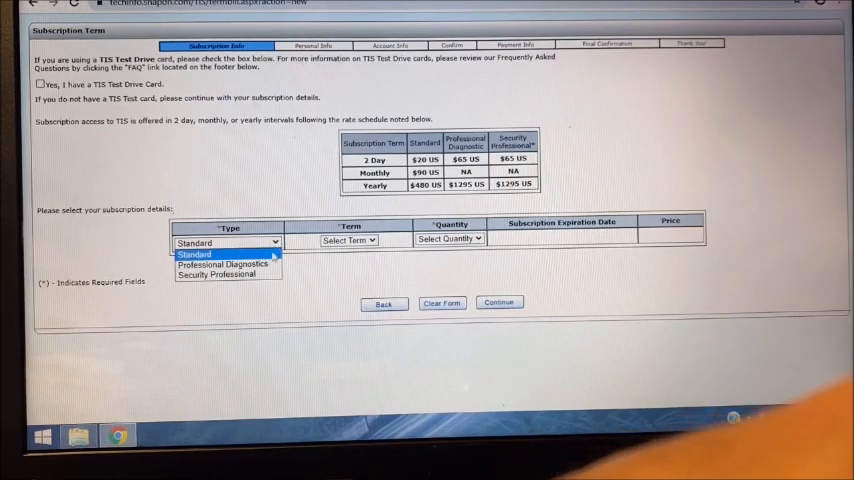
{"action": "mouse_move", "coordinate": [216, 275]}
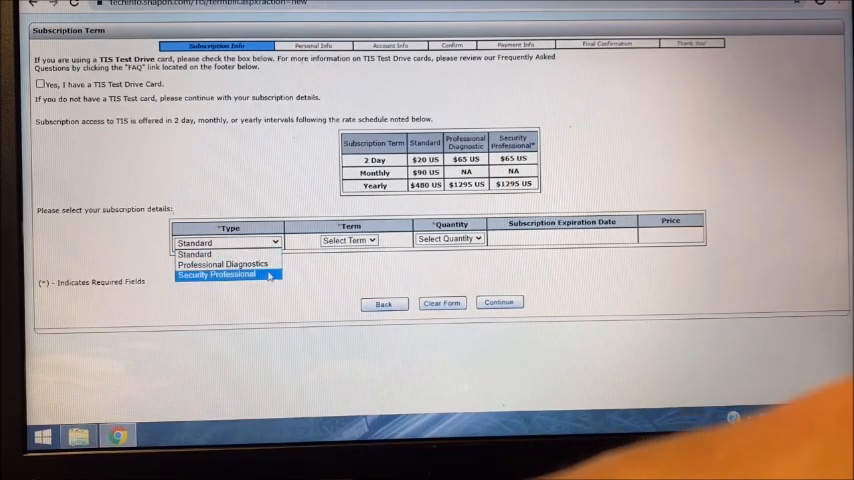
{"action": "left_click", "coordinate": [215, 275]}
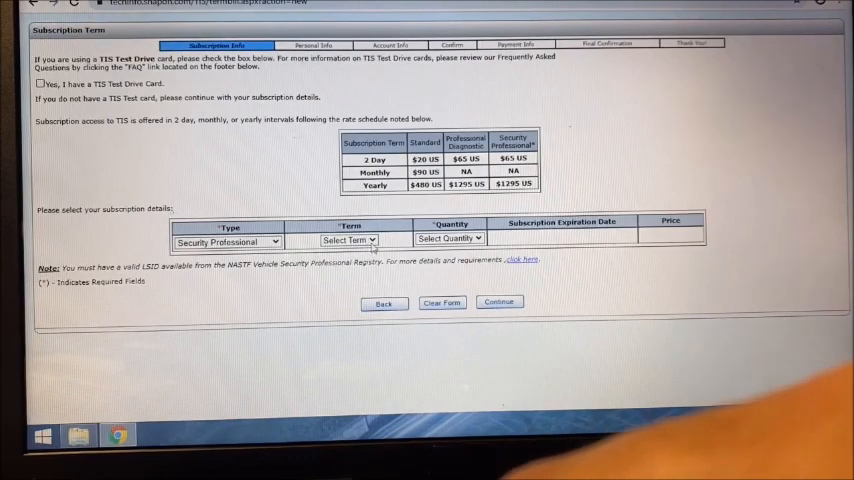
{"action": "left_click", "coordinate": [349, 239]}
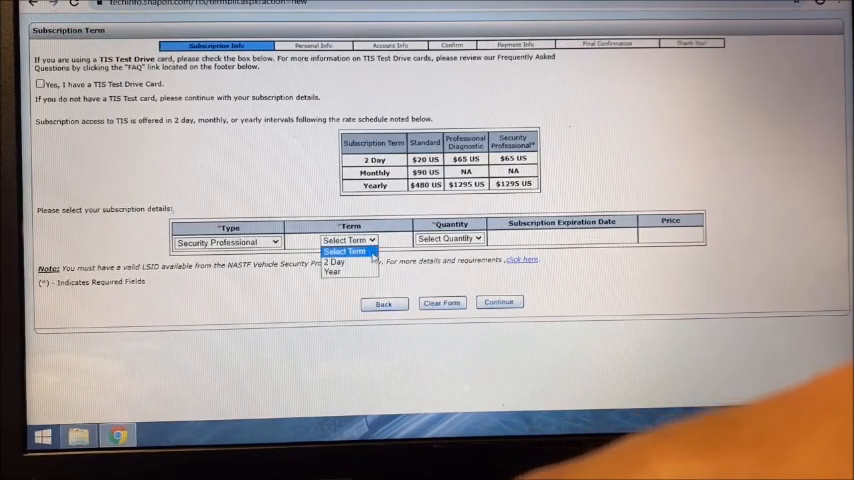
{"action": "left_click", "coordinate": [333, 271]}
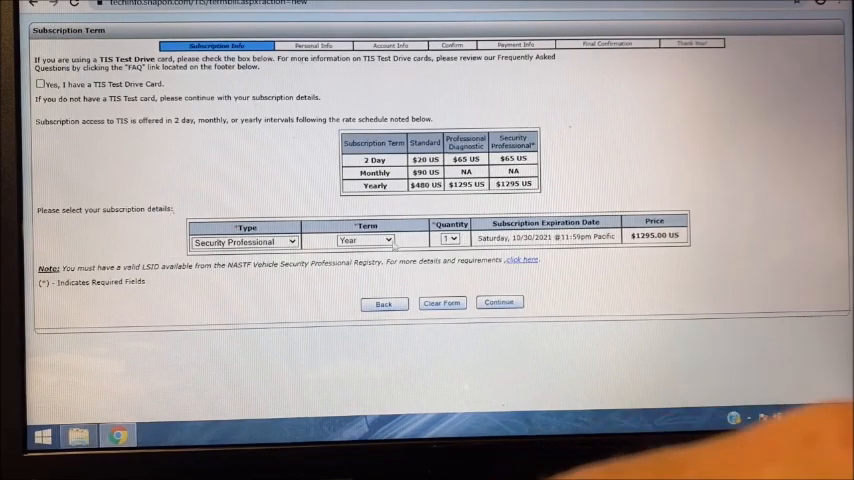
{"action": "left_click", "coordinate": [365, 239]}
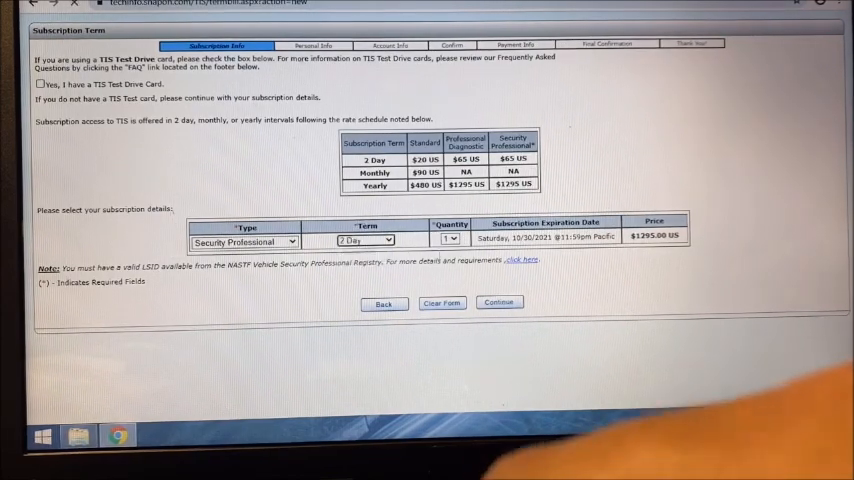
{"action": "left_click", "coordinate": [450, 239]}
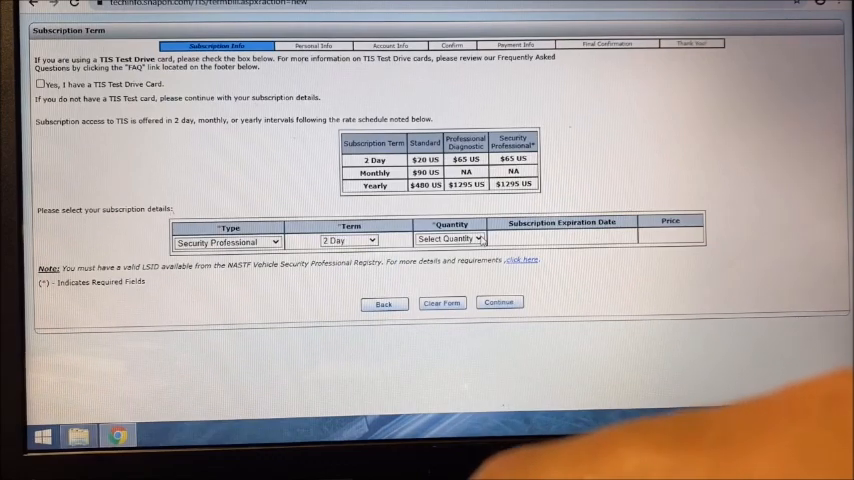
{"action": "left_click", "coordinate": [450, 239]}
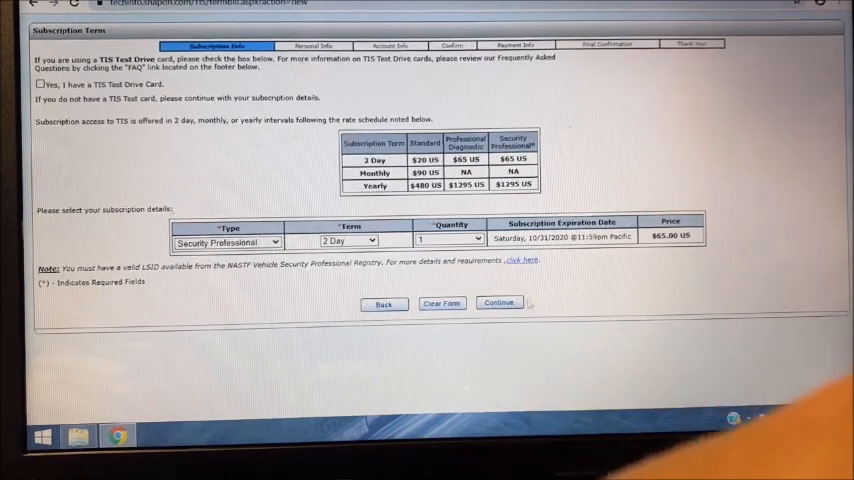
{"action": "left_click", "coordinate": [499, 302]}
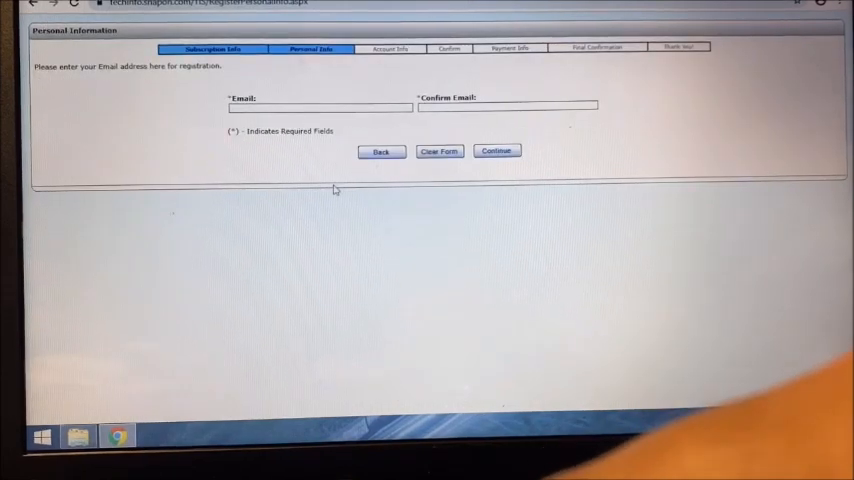
{"action": "left_click", "coordinate": [318, 106]}
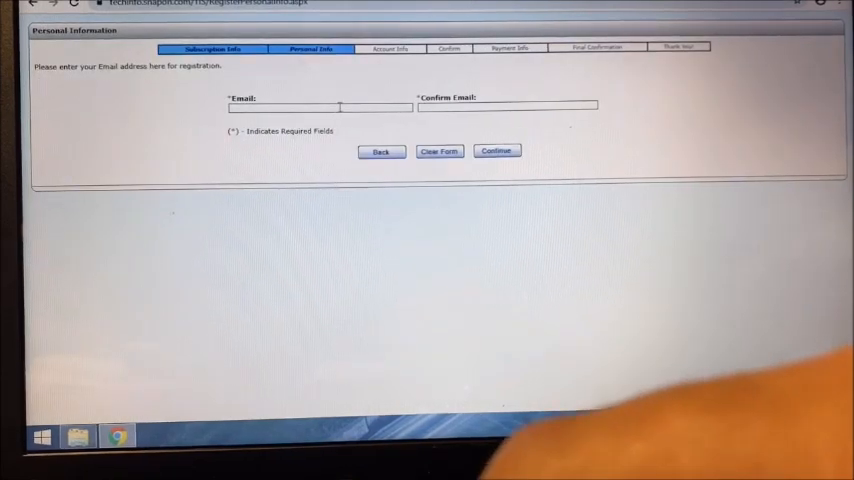
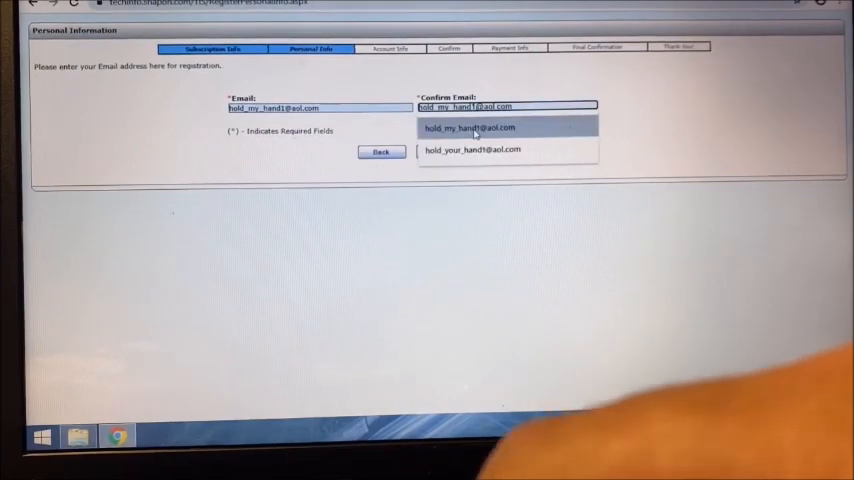
{"action": "left_click", "coordinate": [467, 127]}
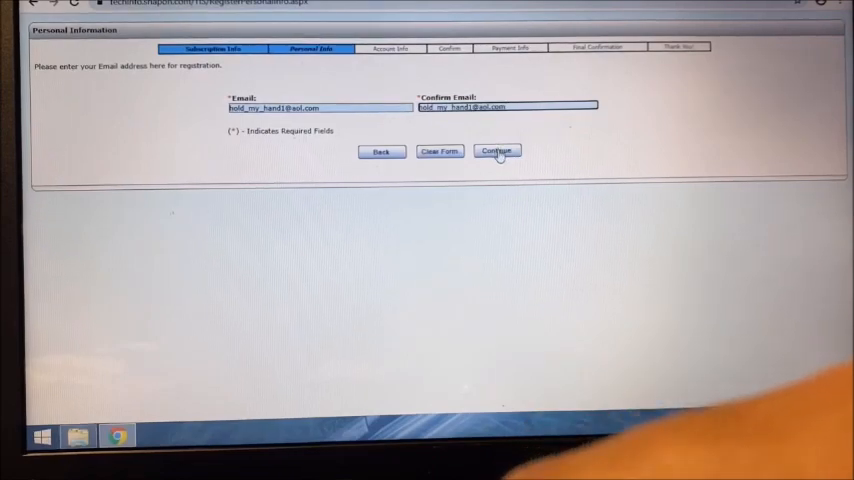
{"action": "left_click", "coordinate": [496, 151]}
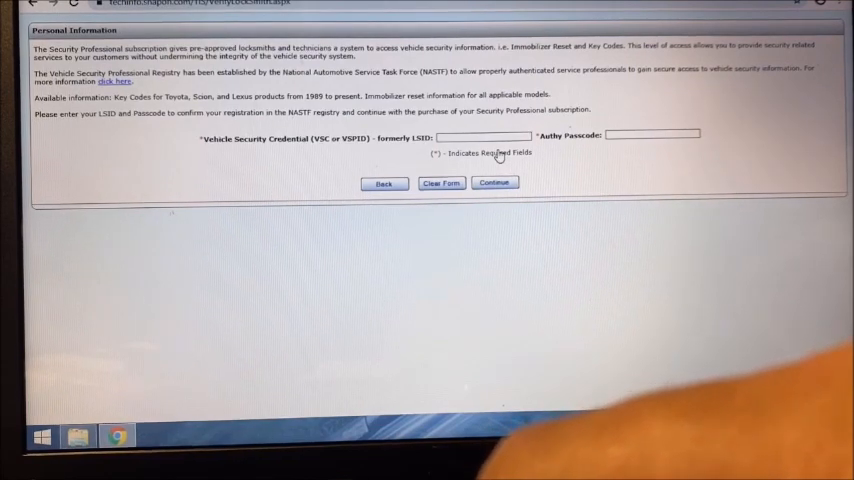
{"action": "mouse_move", "coordinate": [343, 153]}
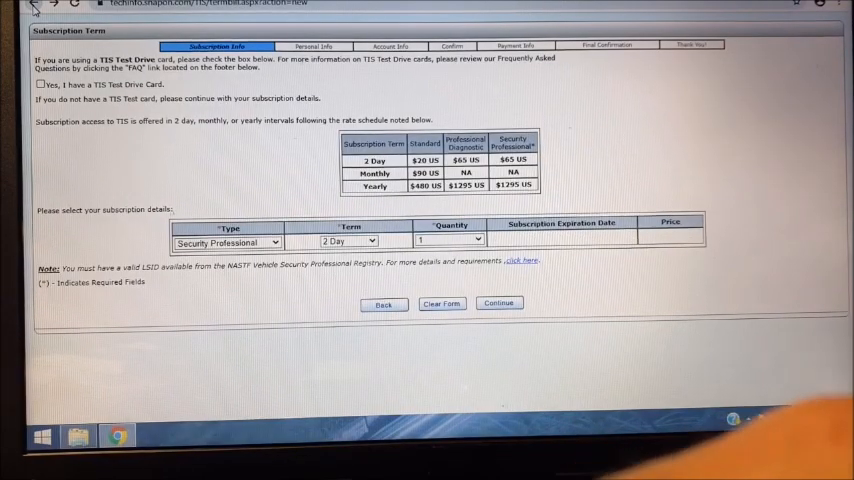
Go back to the Toyota TIS home page.
{"action": "left_click", "coordinate": [349, 240]}
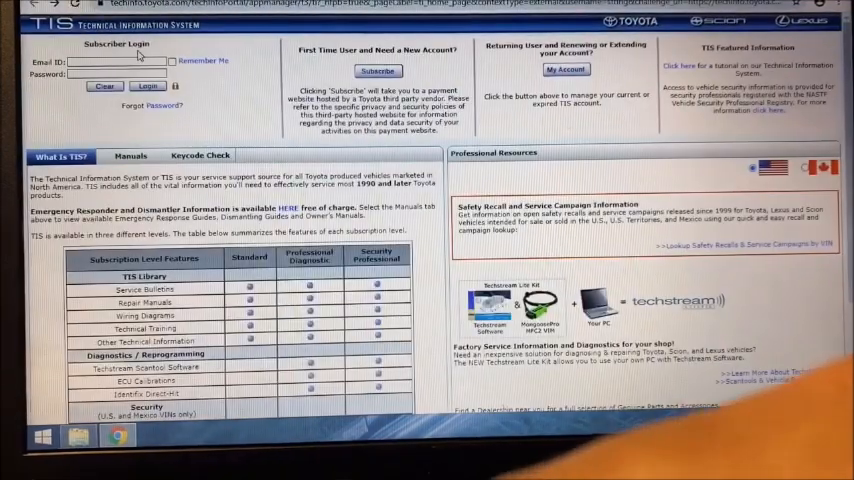
{"action": "mouse_move", "coordinate": [240, 72]}
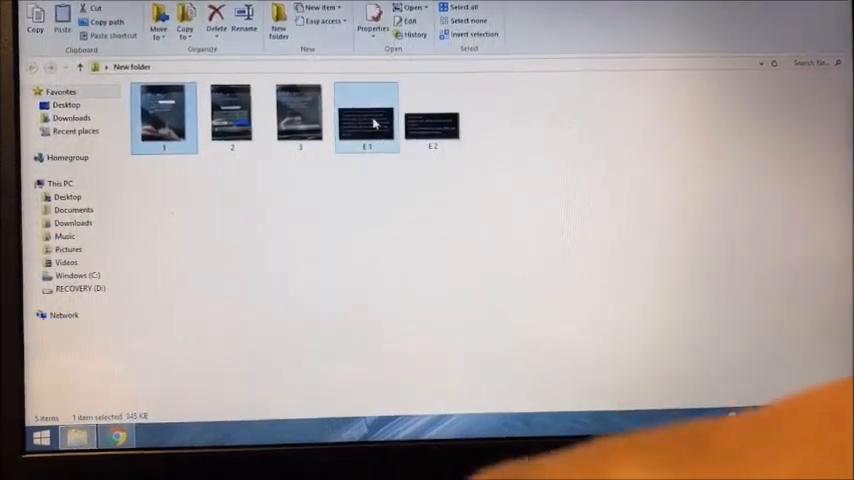
View screenshots E1 and E2 in the photo viewer.
{"action": "double_click", "coordinate": [367, 117]}
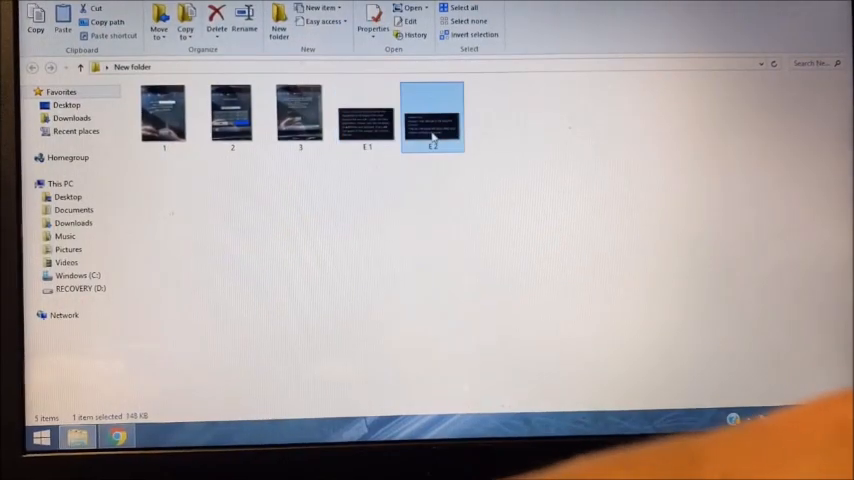
{"action": "double_click", "coordinate": [432, 113]}
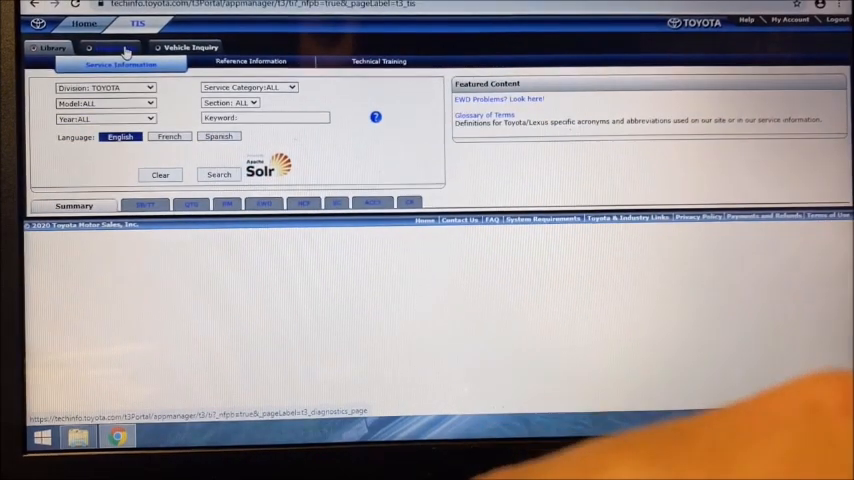
Open the Diagnostics section's Techstream software page.
{"action": "left_click", "coordinate": [112, 47]}
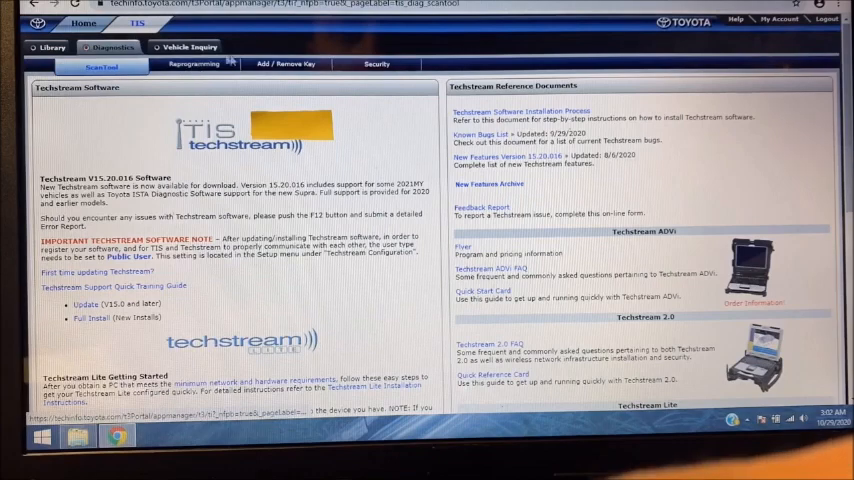
{"action": "mouse_move", "coordinate": [280, 80]}
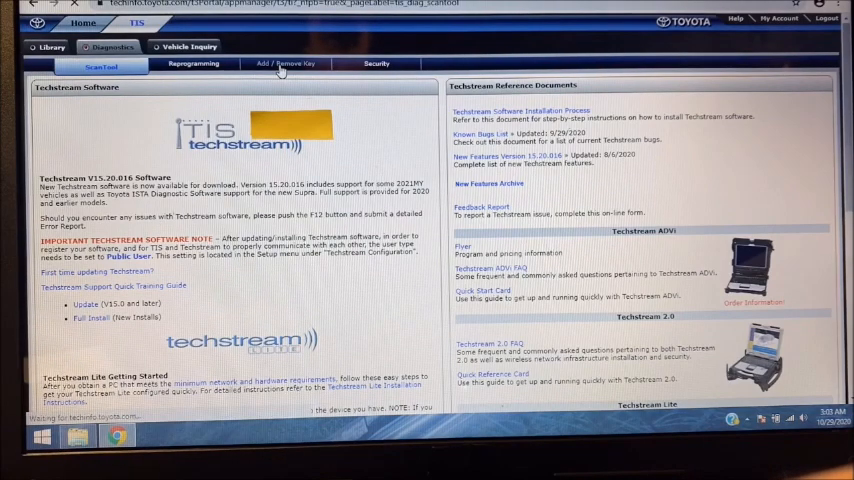
Open the Add / Remove Key passcode form under Diagnostics.
{"action": "left_click", "coordinate": [286, 64]}
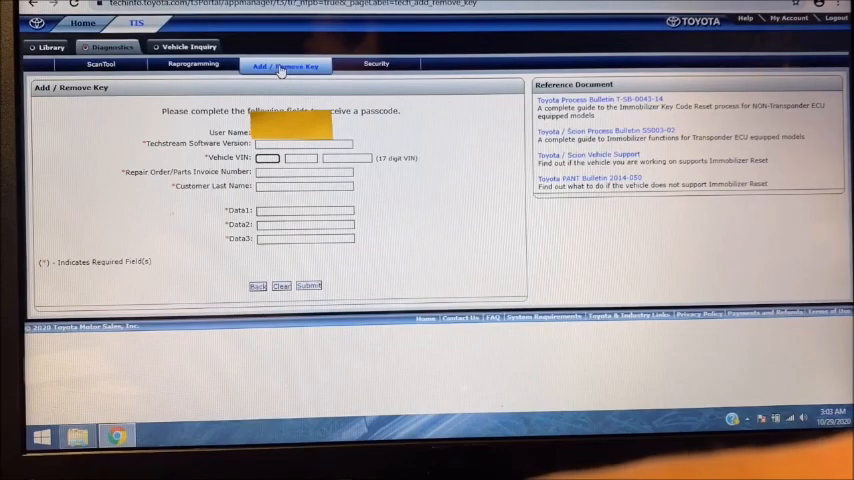
{"action": "mouse_move", "coordinate": [283, 92]}
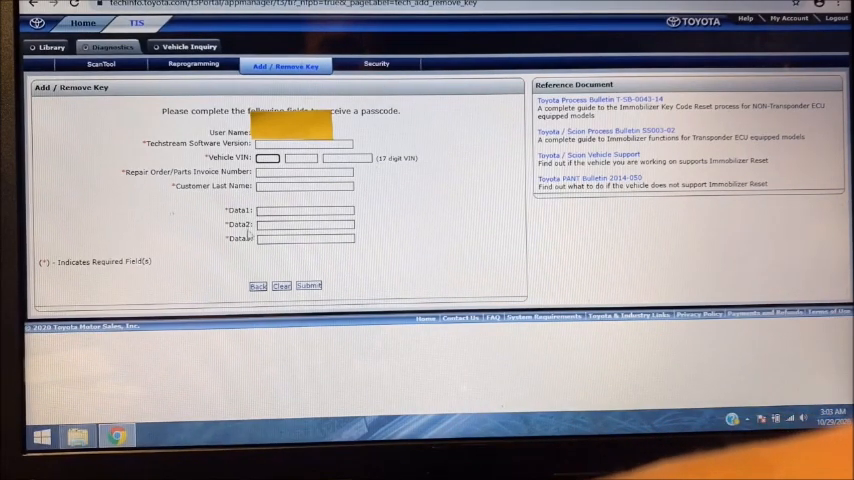
{"action": "mouse_move", "coordinate": [163, 307]}
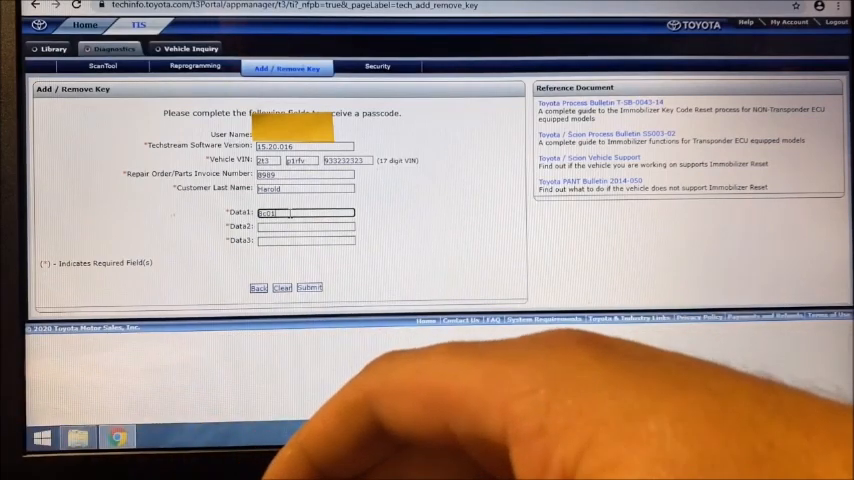
Type the Techstream codes into the Data1, Data2 and Data3 fields.
{"action": "type", "text": "b"}
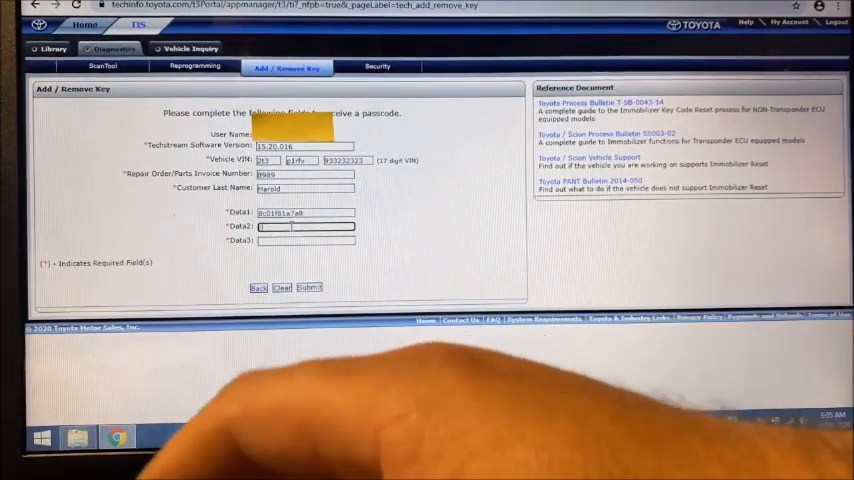
{"action": "type", "text": "67"}
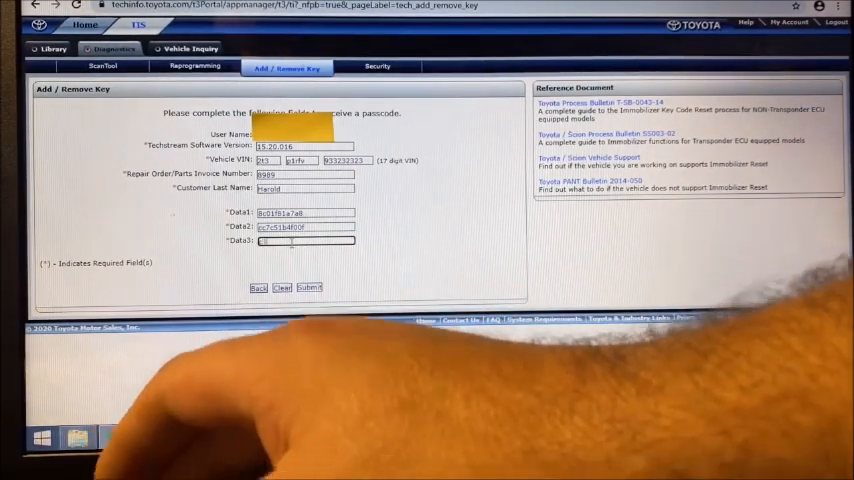
{"action": "type", "text": "88"}
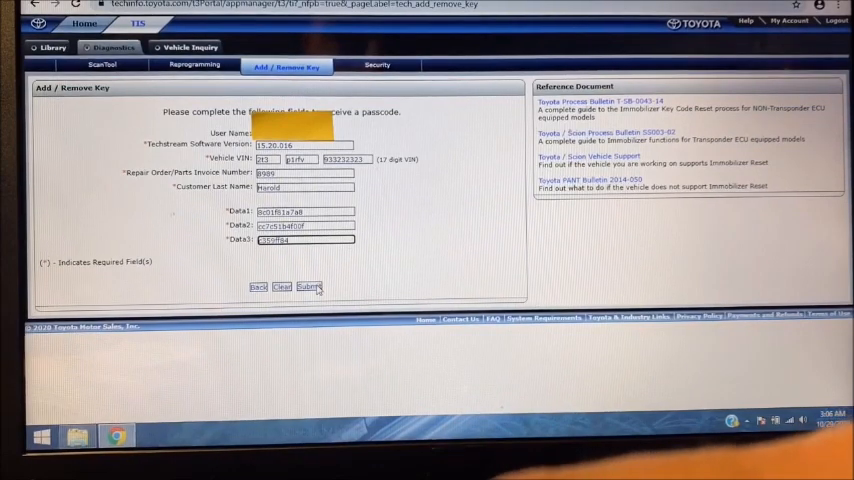
Submit the completed Add / Remove Key form to request a passcode.
{"action": "left_click", "coordinate": [309, 287]}
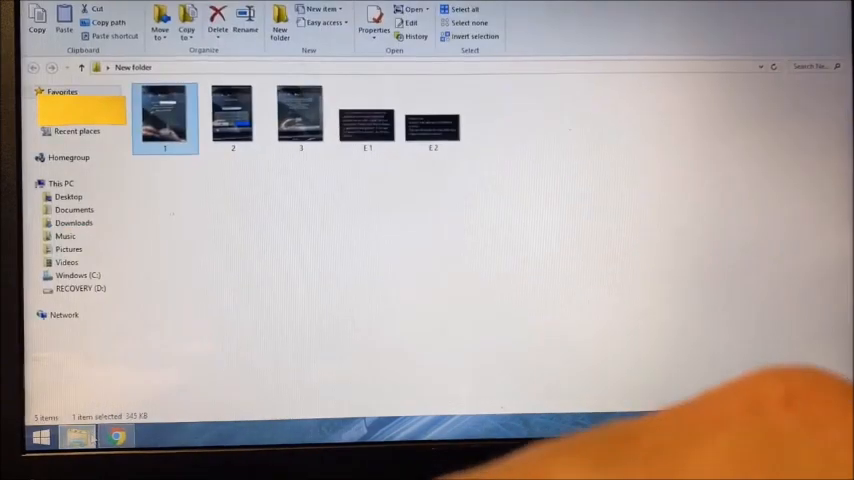
{"action": "left_click", "coordinate": [232, 118]}
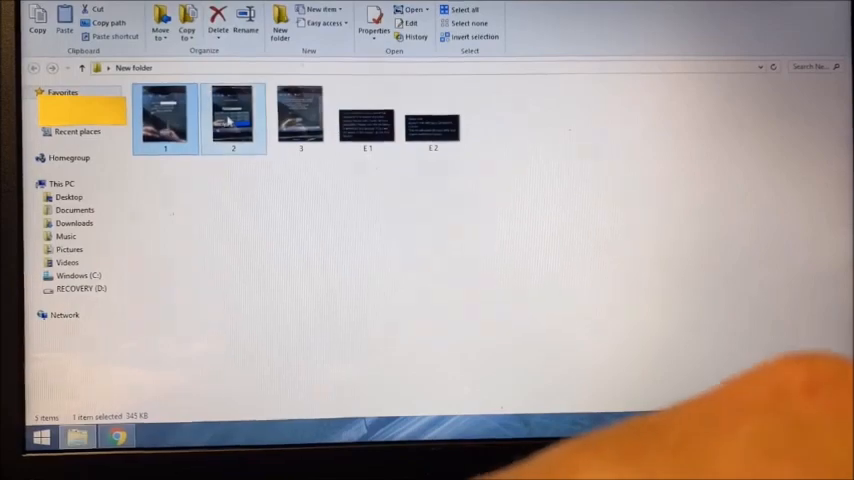
{"action": "double_click", "coordinate": [300, 118]}
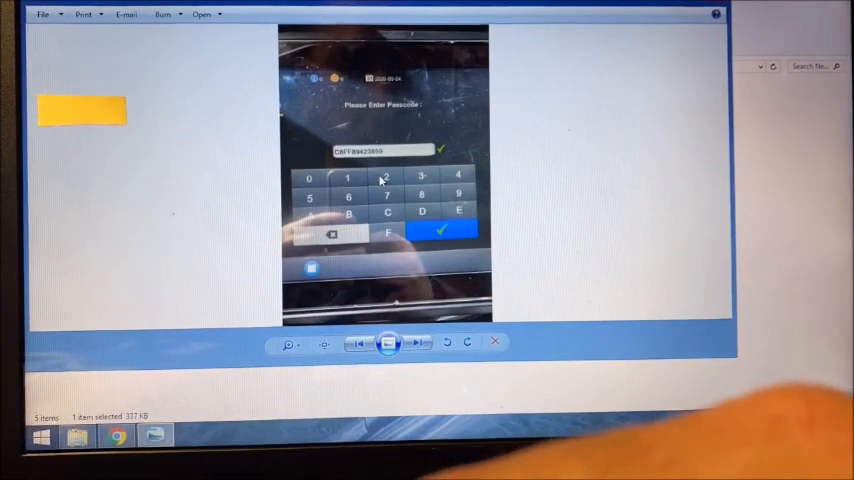
{"action": "mouse_move", "coordinate": [546, 185]}
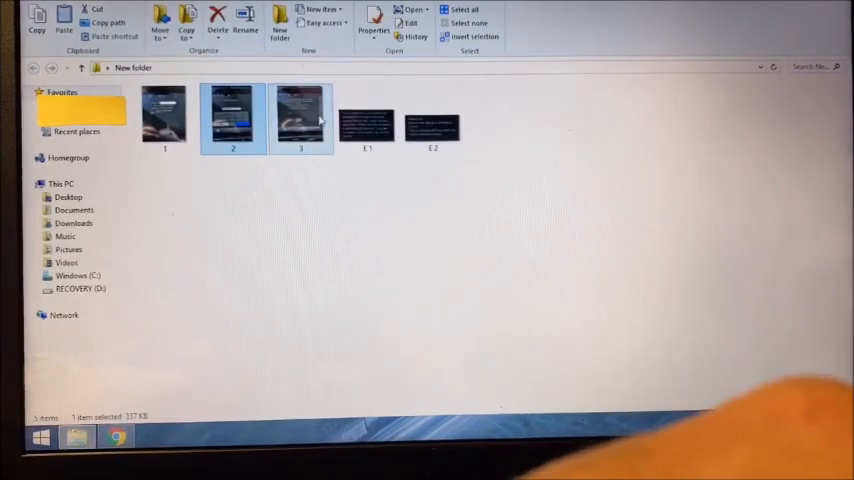
Open screenshot 3, the Smart Pro key-touch instructions, in Windows Photo Viewer.
{"action": "double_click", "coordinate": [301, 117]}
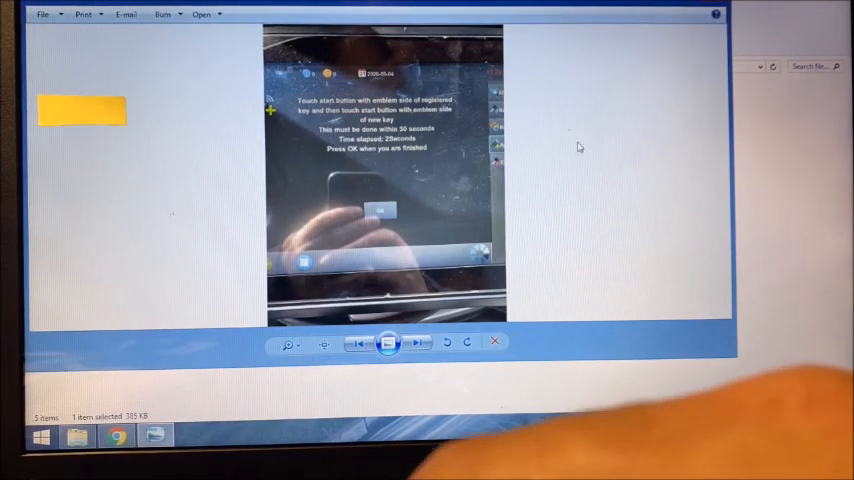
{"action": "mouse_move", "coordinate": [621, 98]}
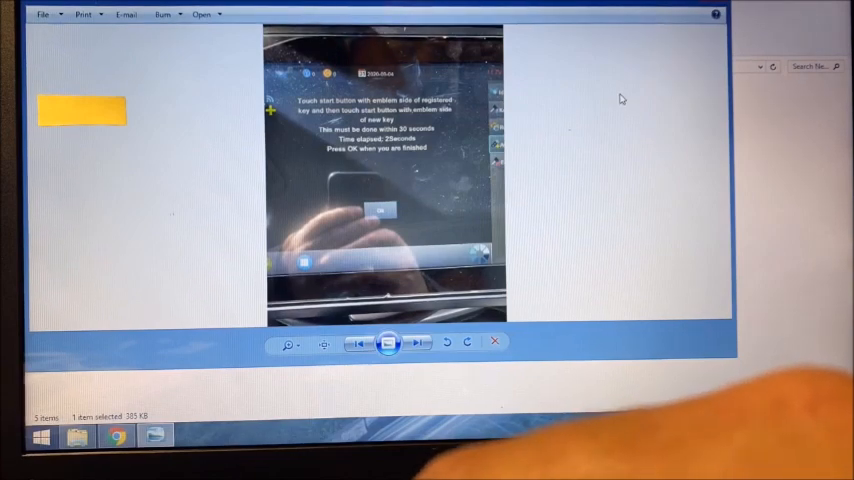